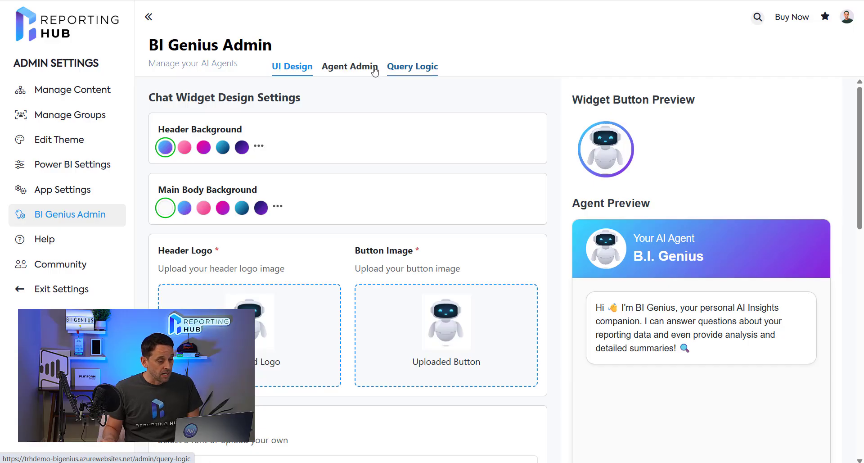
# - Review the BI Genius widget UI design settings on the admin page
pyautogui.click(292, 65)
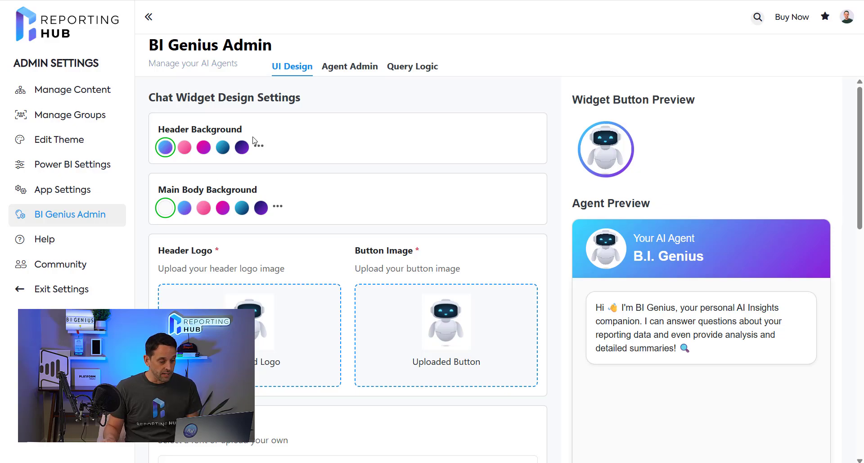
pyautogui.scroll(-3)
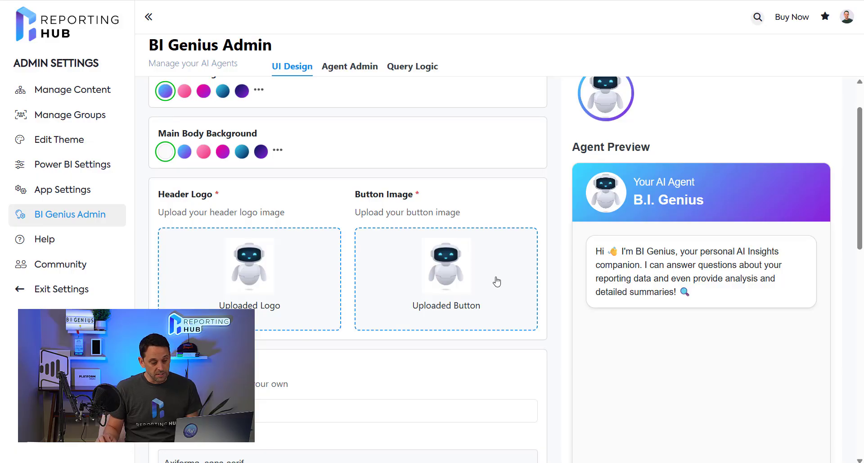
pyautogui.scroll(-3)
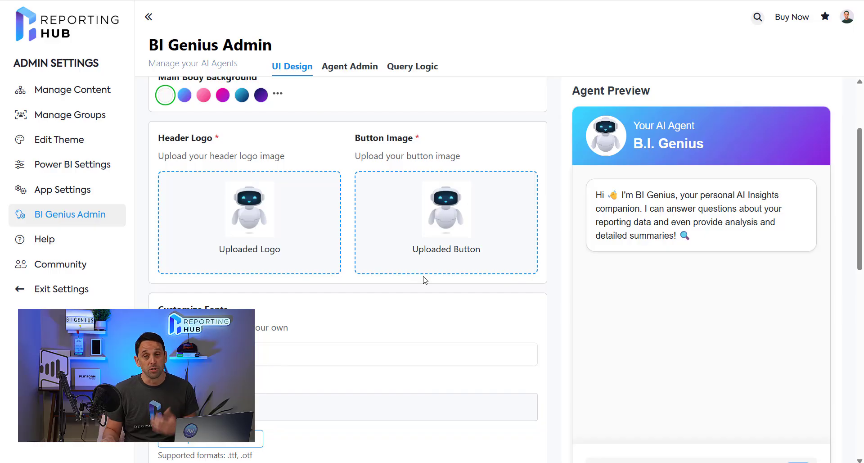
pyautogui.moveTo(424, 275)
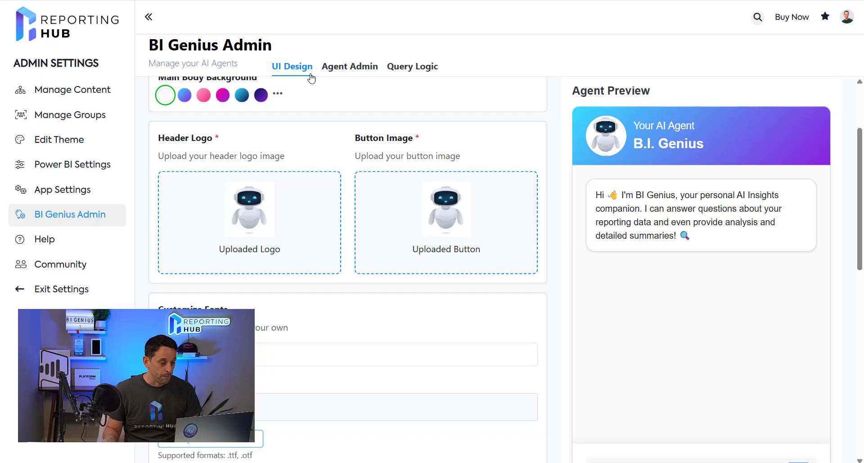
# - Go to Agent Admin, review Sales Insights Companion, and select the How-to Guide to Reporting Hub agent
pyautogui.click(349, 66)
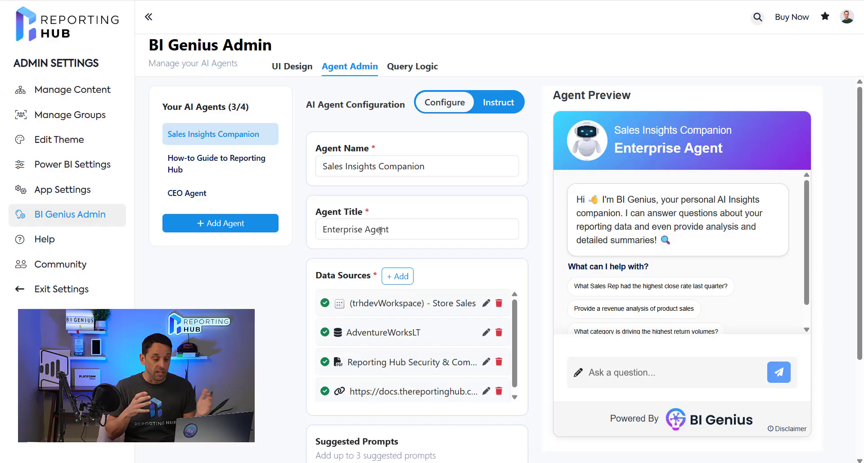
pyautogui.moveTo(311, 269)
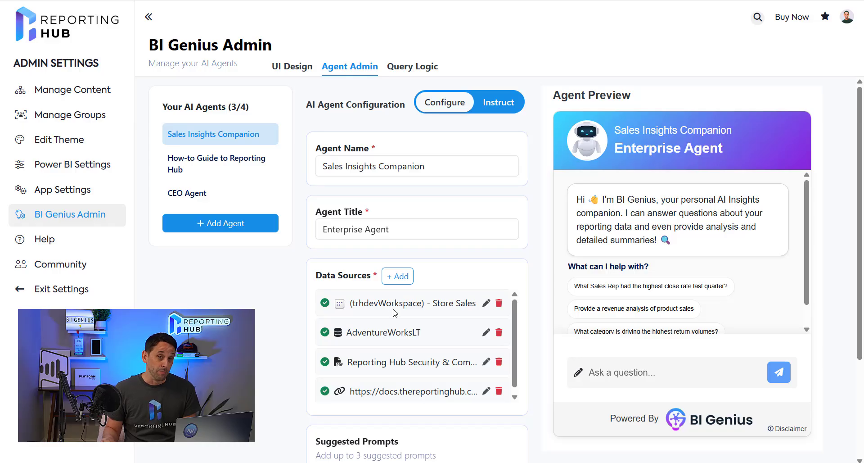
pyautogui.moveTo(399, 341)
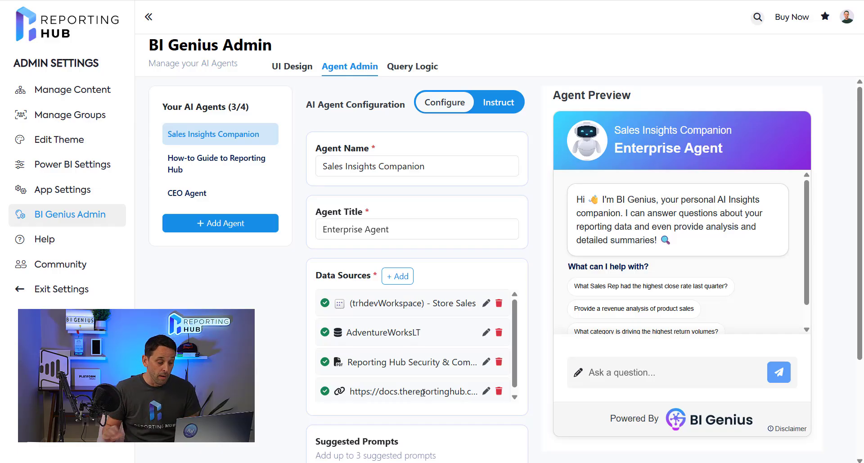
pyautogui.moveTo(435, 397)
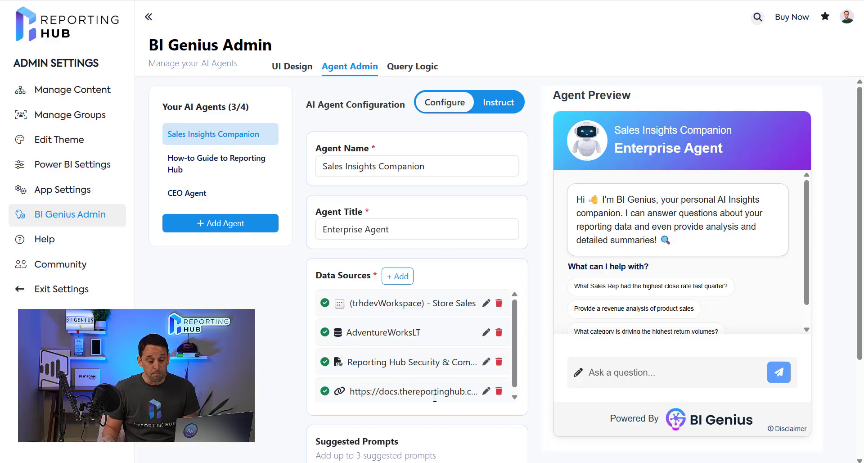
pyautogui.click(217, 164)
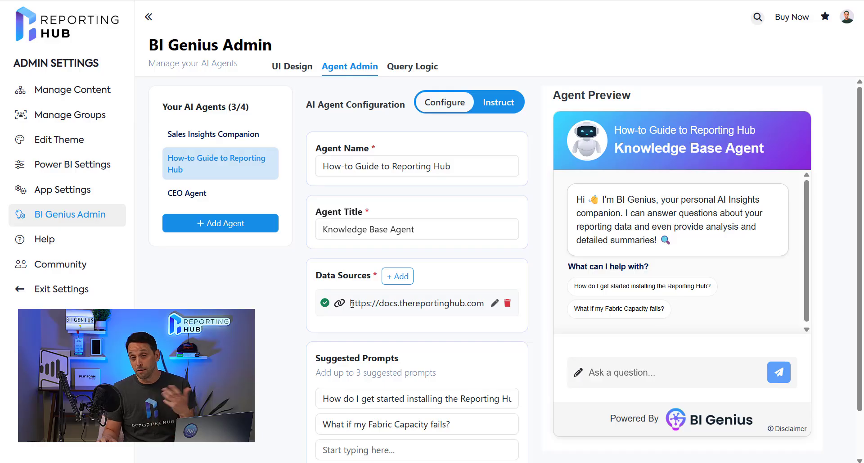
# - Select CEO Agent to view its Your Insights Companion configuration and suggested prompts
pyautogui.click(187, 192)
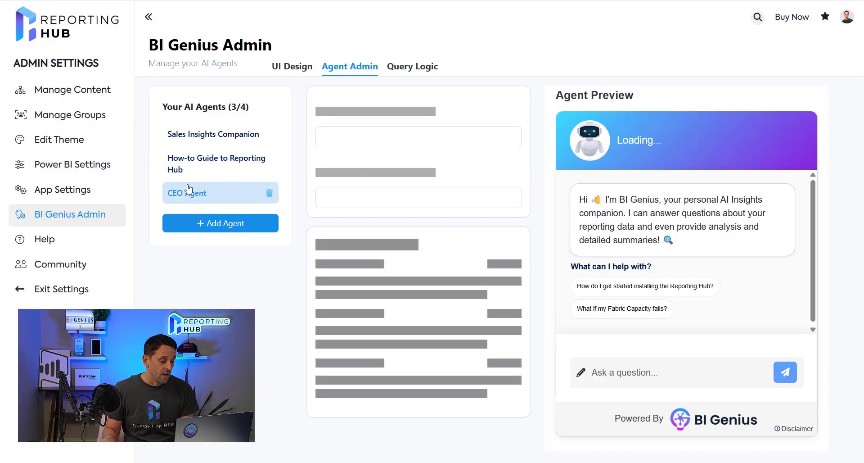
pyautogui.click(186, 193)
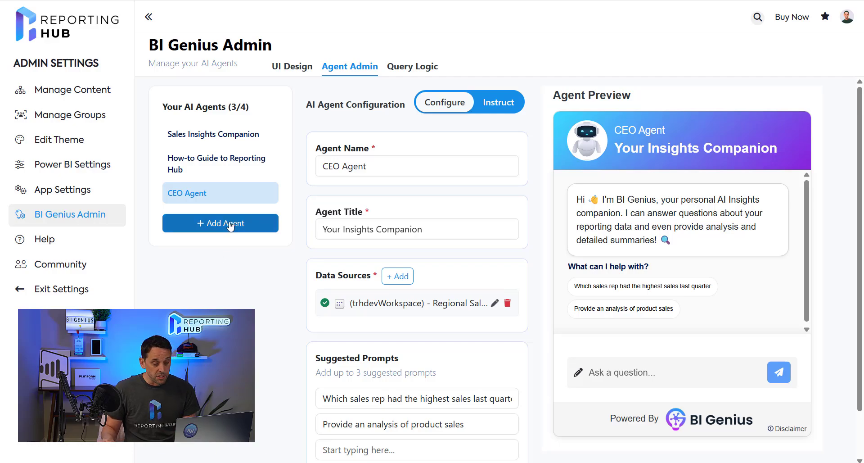
# - Create New Agent 4 and add a data source with SQL as its type
pyautogui.click(220, 223)
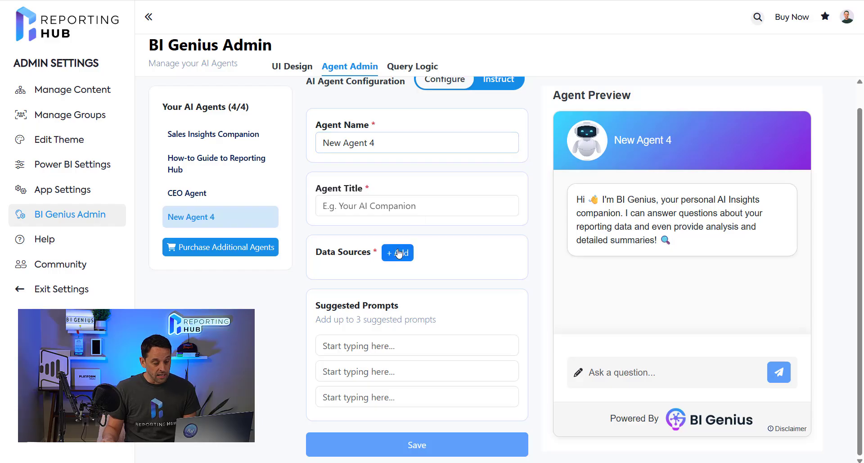
pyautogui.click(397, 252)
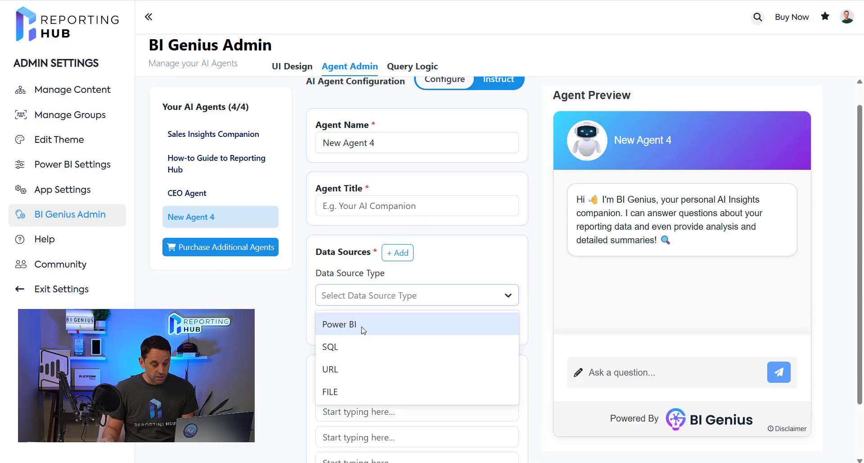
pyautogui.click(340, 324)
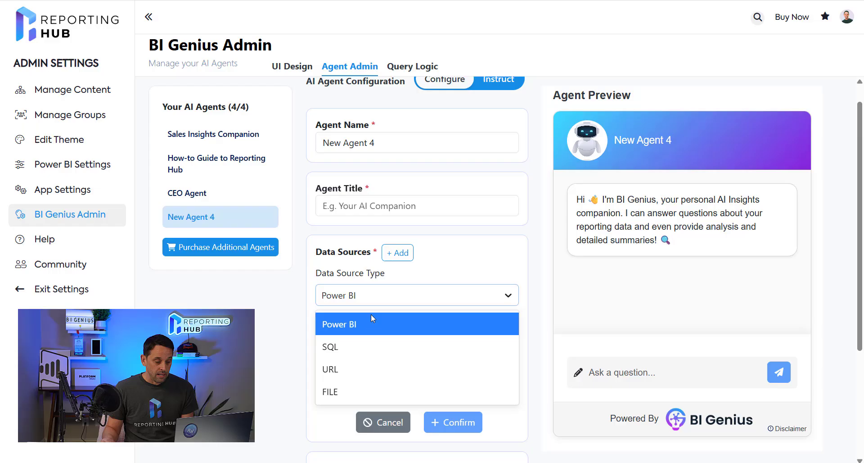
pyautogui.click(329, 347)
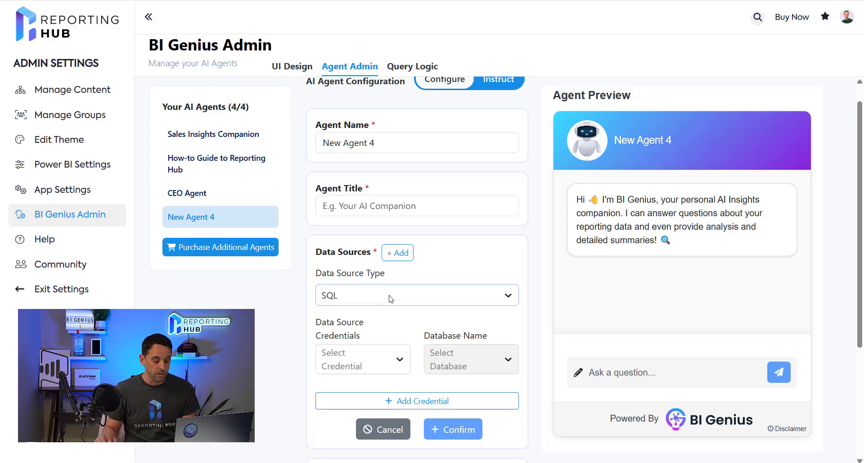
pyautogui.scroll(-3)
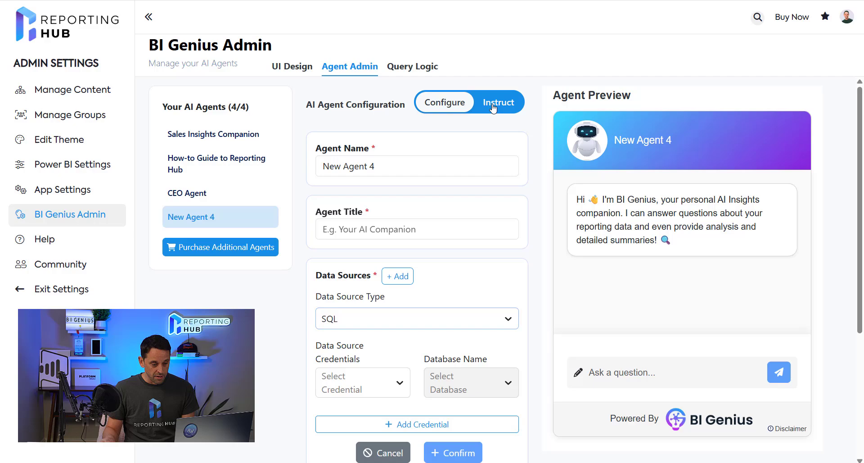
# - Switch New Agent 4 to the Instruct view showing empty custom instructions and additional context
pyautogui.click(498, 101)
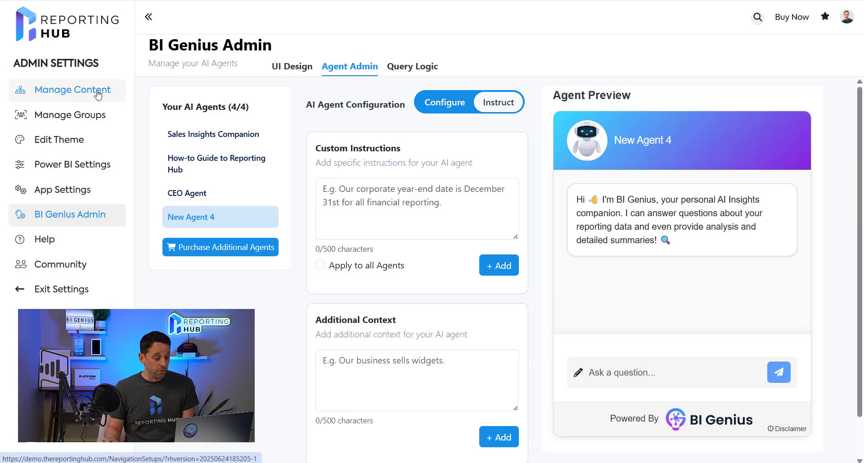
# - In navigation management, review Sales Reporting's BI Genius settings and keep Sales Insights Companion as its agent
pyautogui.click(72, 89)
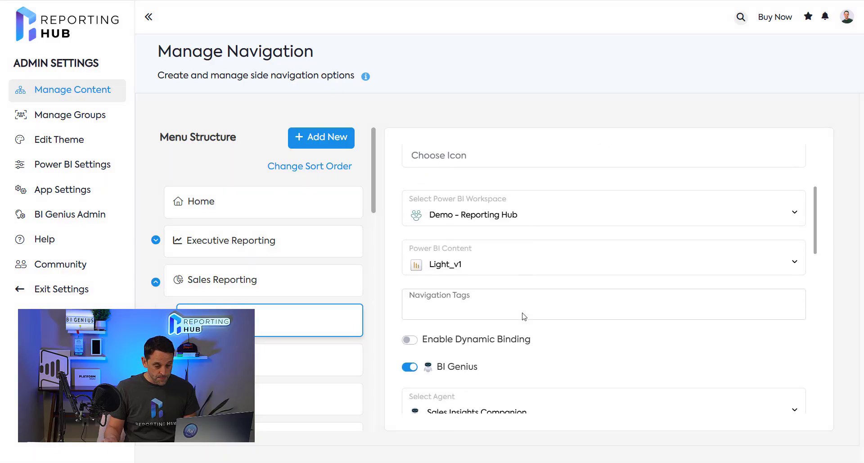
pyautogui.scroll(-3)
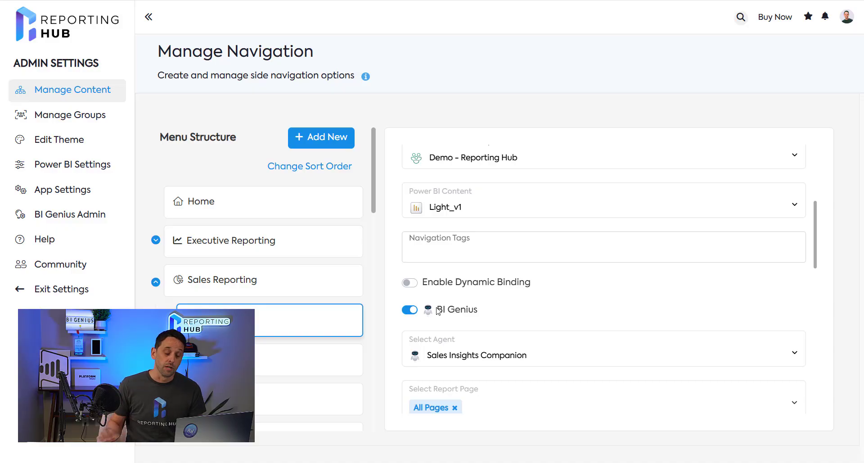
pyautogui.click(604, 355)
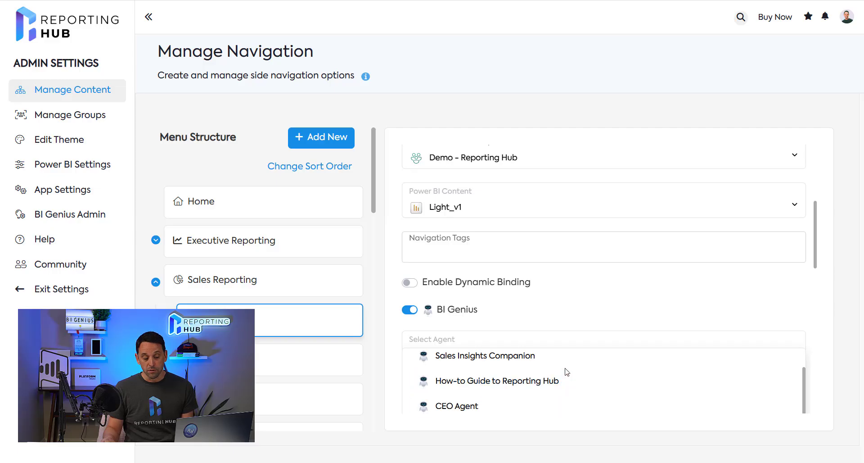
pyautogui.click(485, 356)
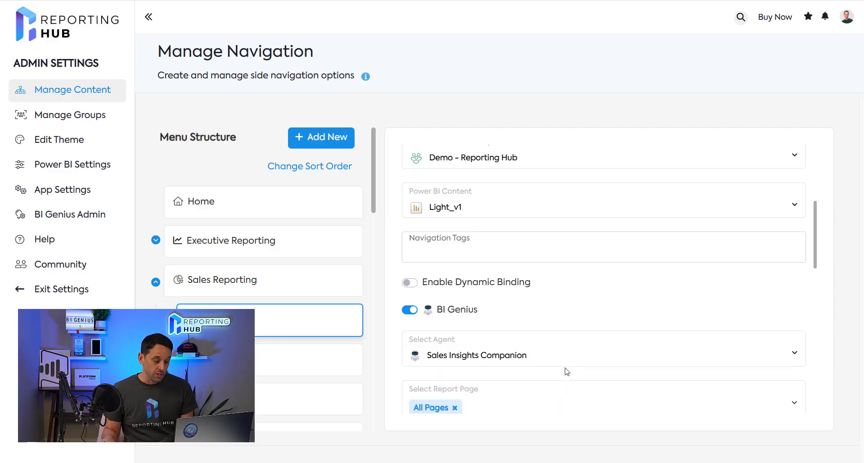
pyautogui.scroll(-3)
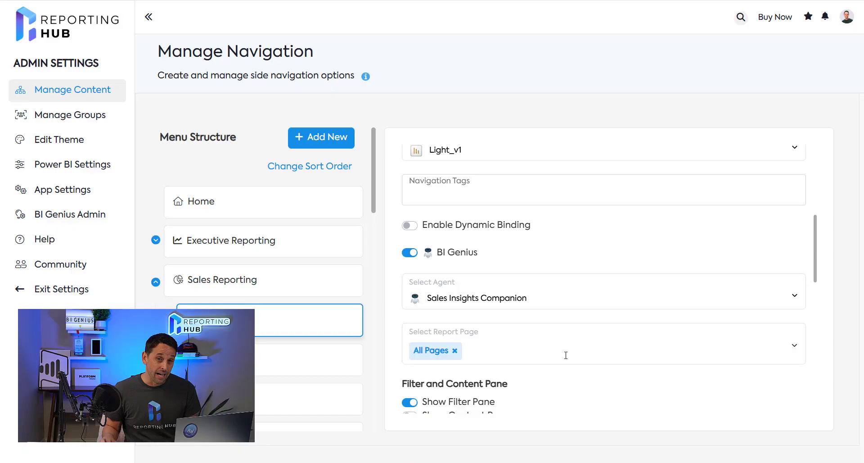
pyautogui.scroll(-3)
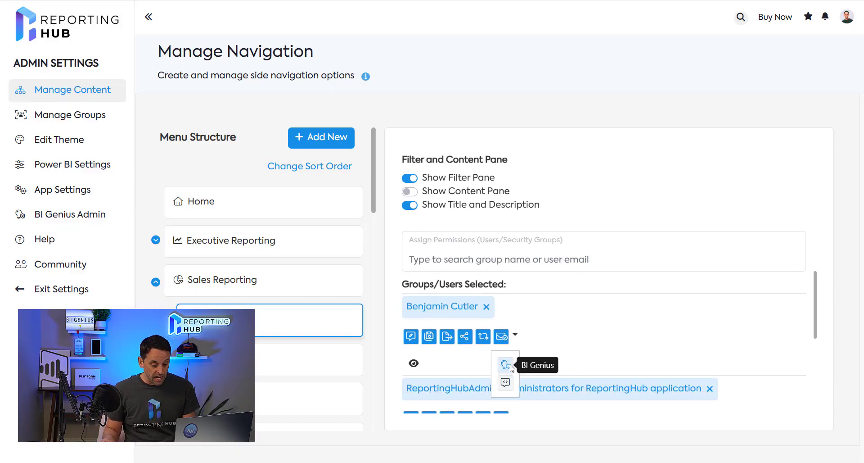
pyautogui.moveTo(505, 382)
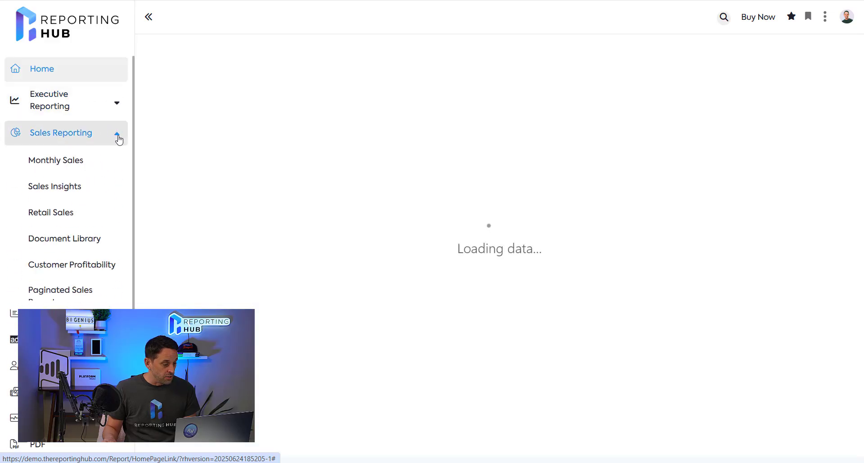
# - View the Monthly Sales report and bring up its BI Genius agent chat widget
pyautogui.click(54, 160)
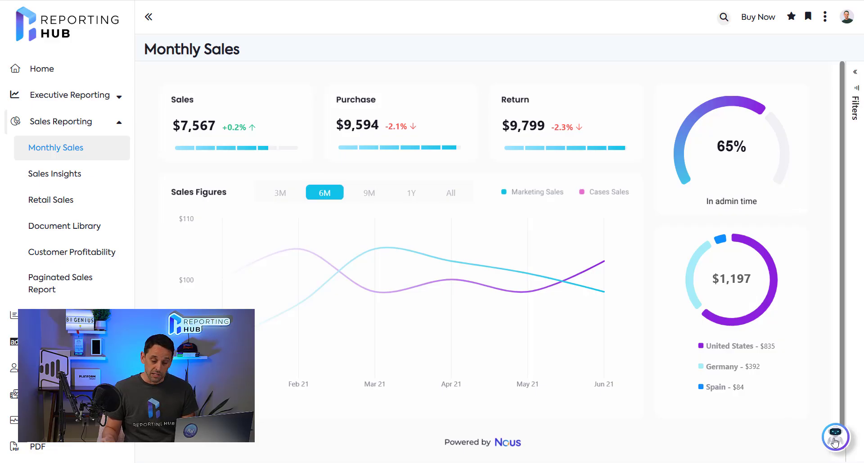
pyautogui.click(835, 437)
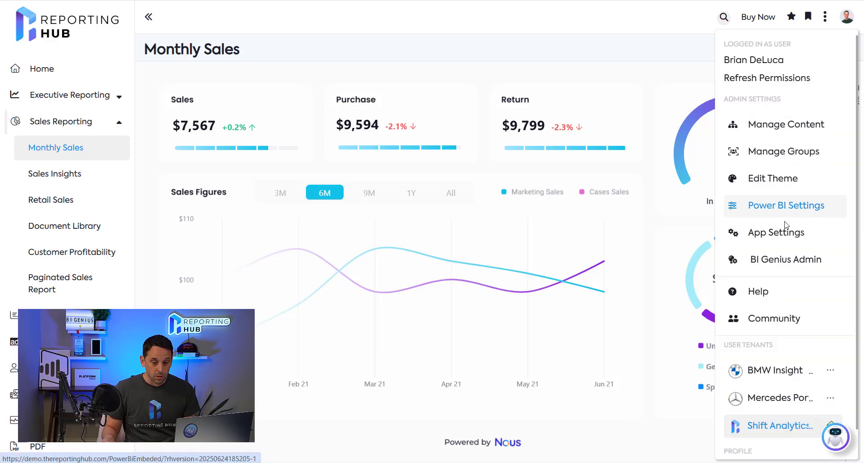
# - In BI Genius Admin's Query Logic view, select CEO Agent and its 'what is the top selling product (6/24/2025)' session
pyautogui.click(787, 259)
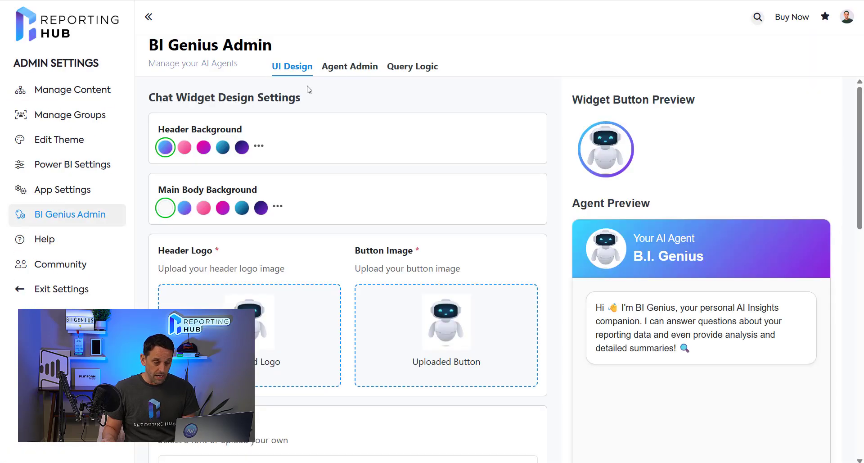
pyautogui.click(412, 66)
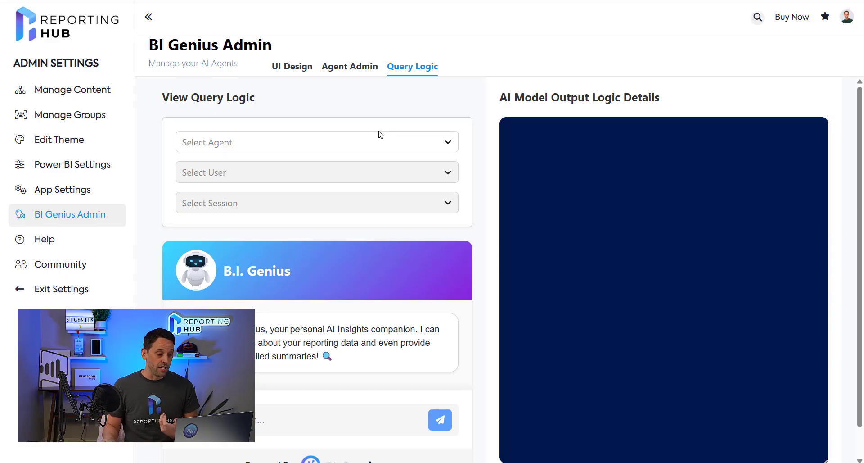
pyautogui.click(317, 141)
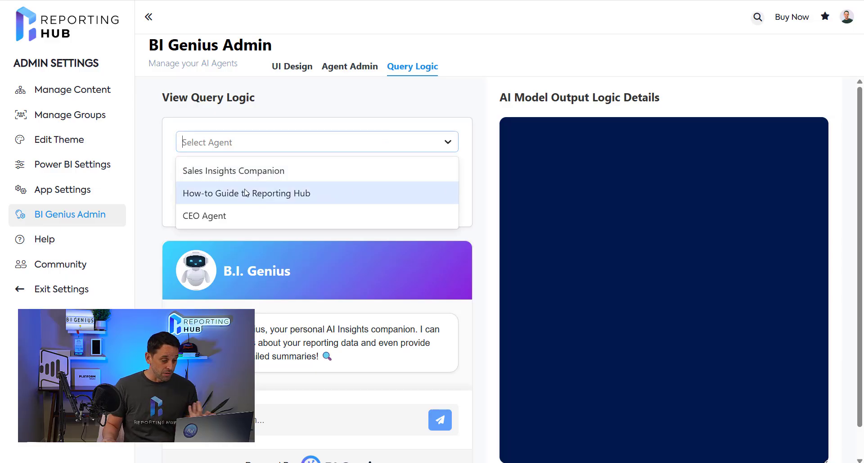
pyautogui.moveTo(229, 216)
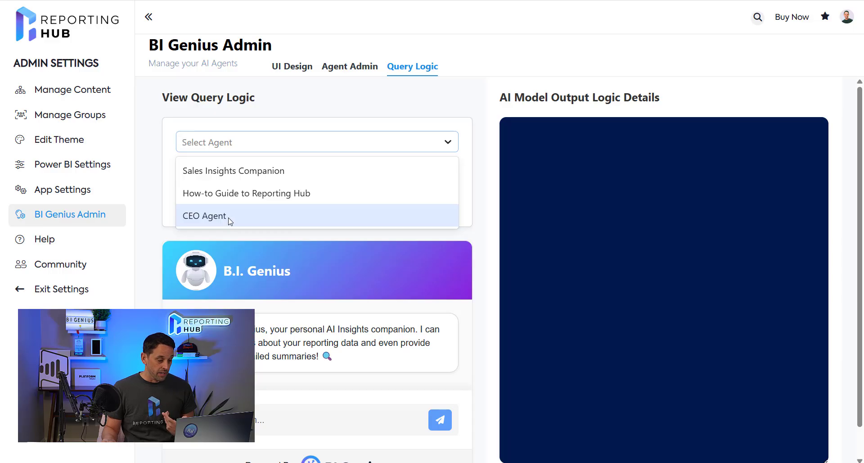
pyautogui.click(204, 215)
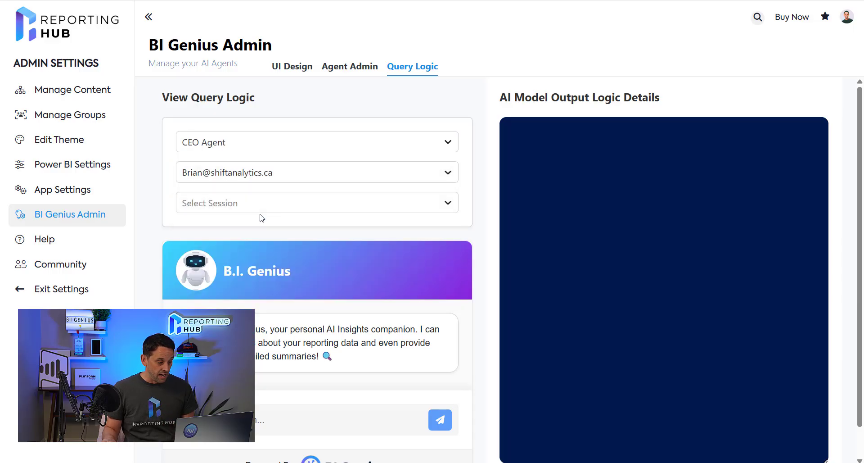
pyautogui.click(317, 203)
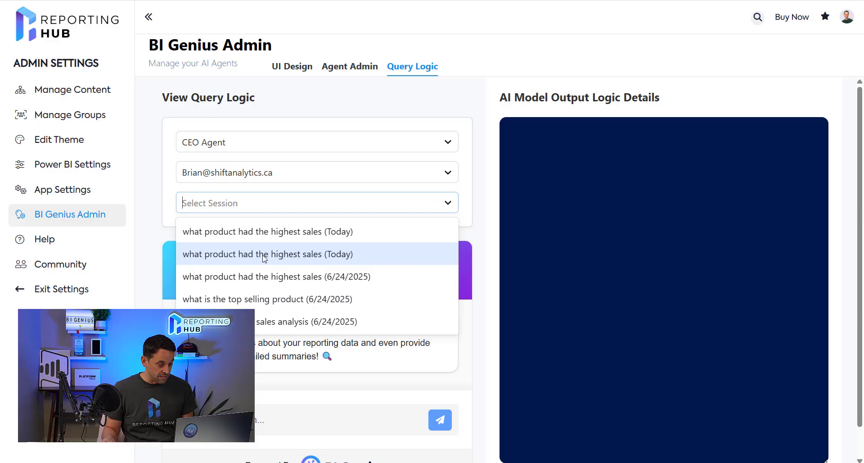
pyautogui.click(244, 299)
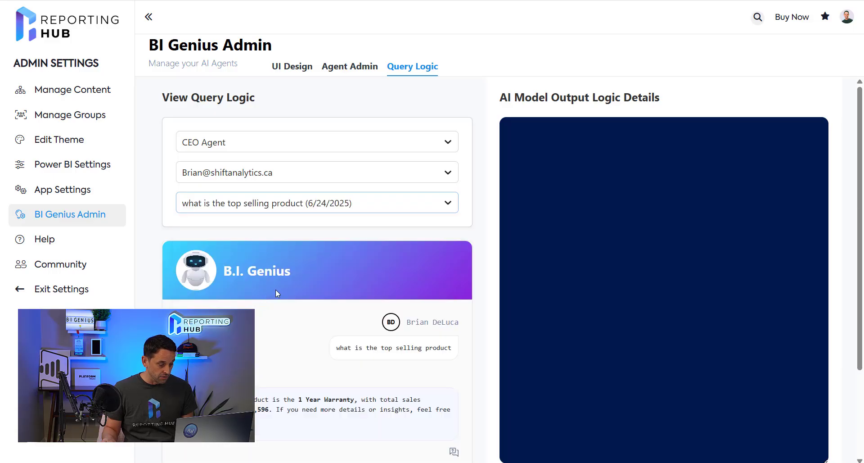
pyautogui.scroll(-3)
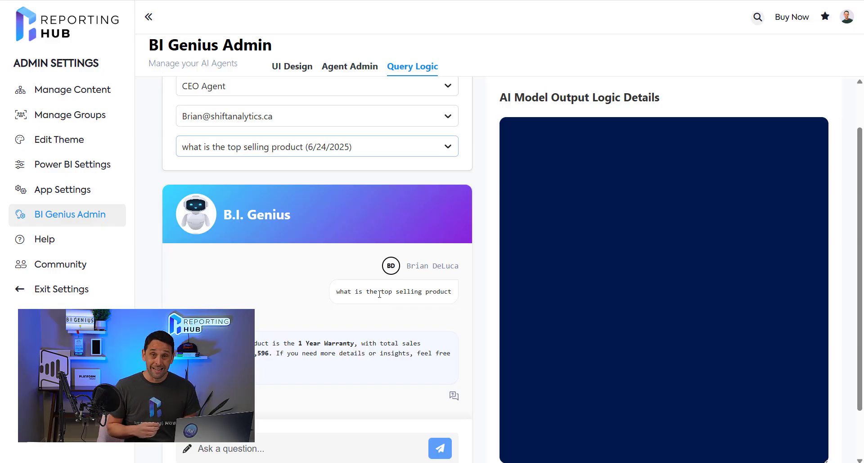
# - Show the answer's AI output logic and review objective, tables, relationships, measures and generated DAX
pyautogui.click(454, 395)
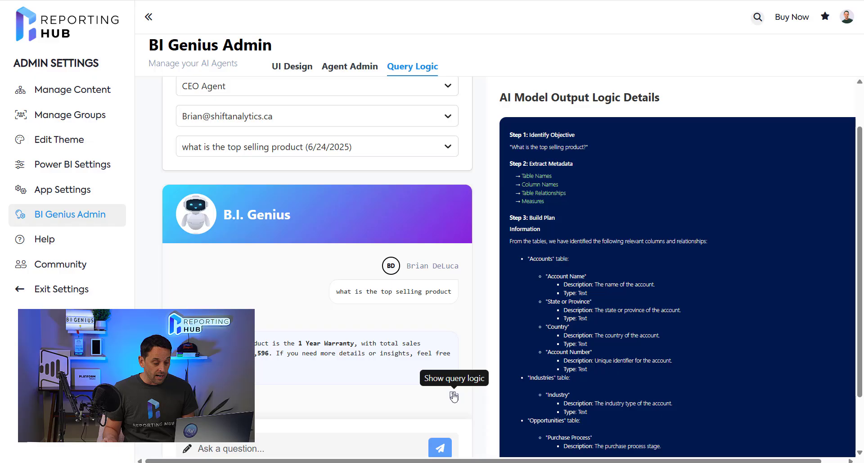
pyautogui.scroll(-3)
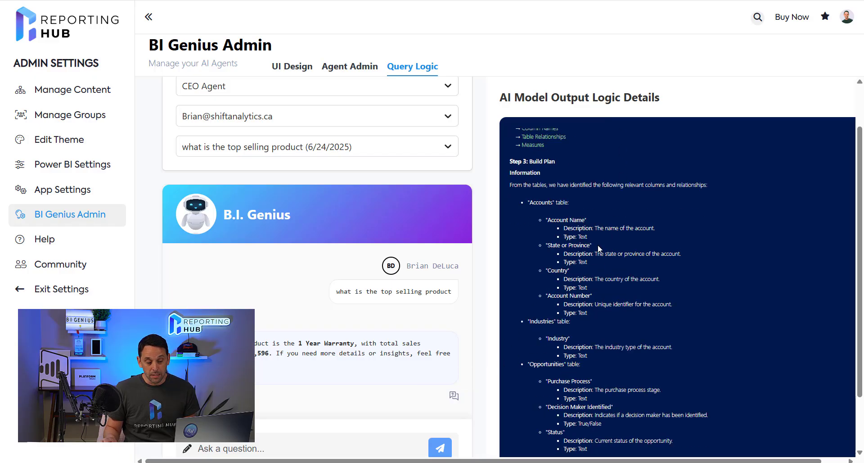
pyautogui.moveTo(601, 222)
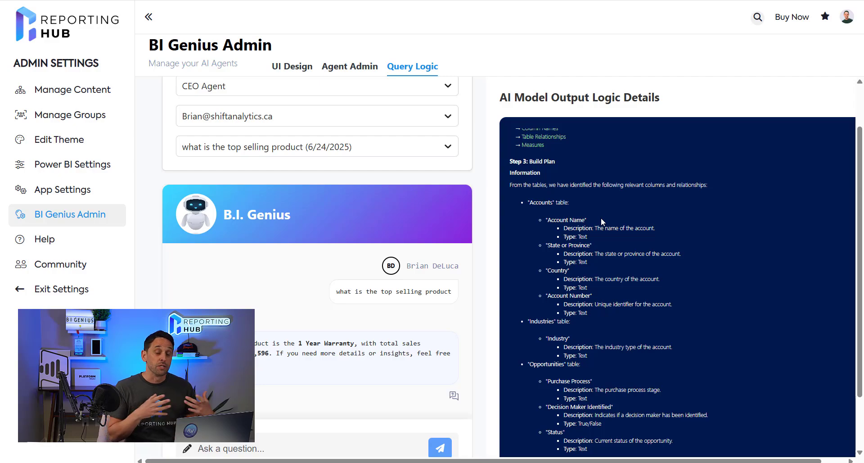
pyautogui.moveTo(557, 162)
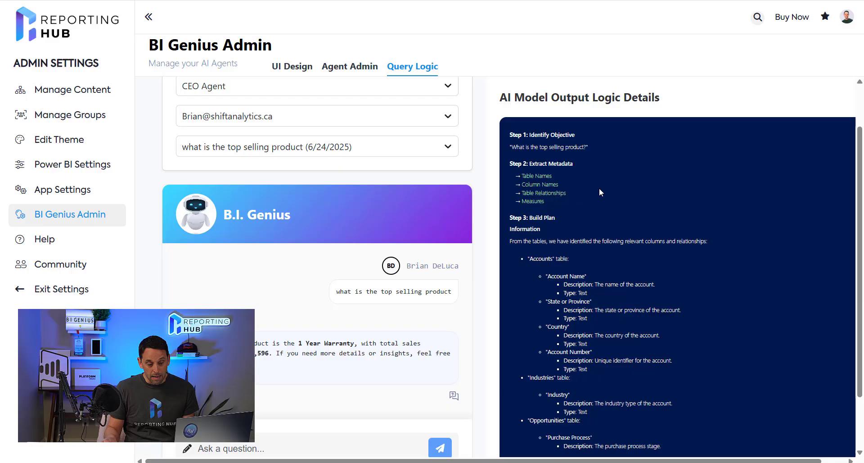
pyautogui.scroll(-3)
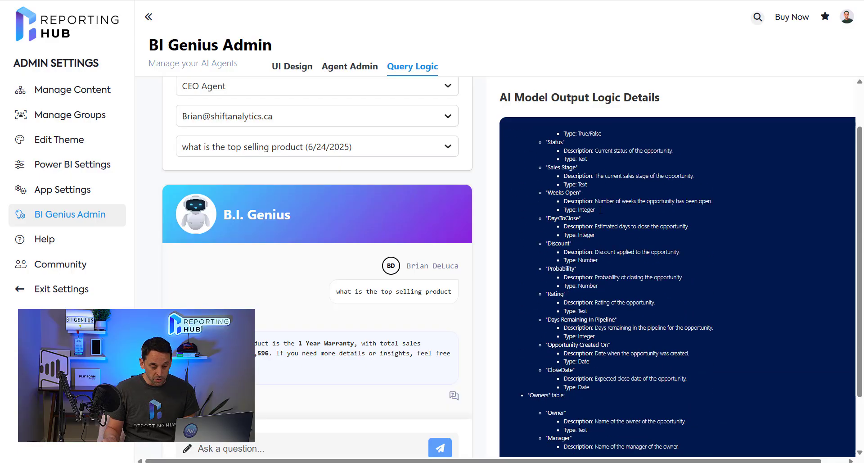
pyautogui.scroll(-3)
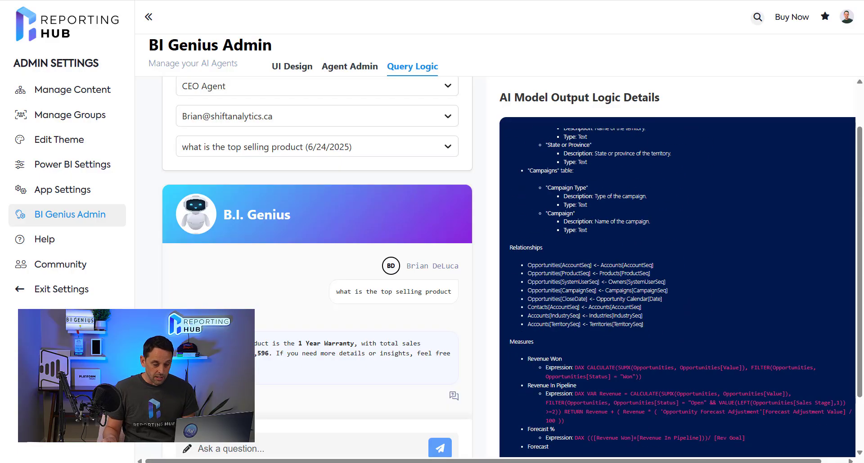
pyautogui.scroll(-3)
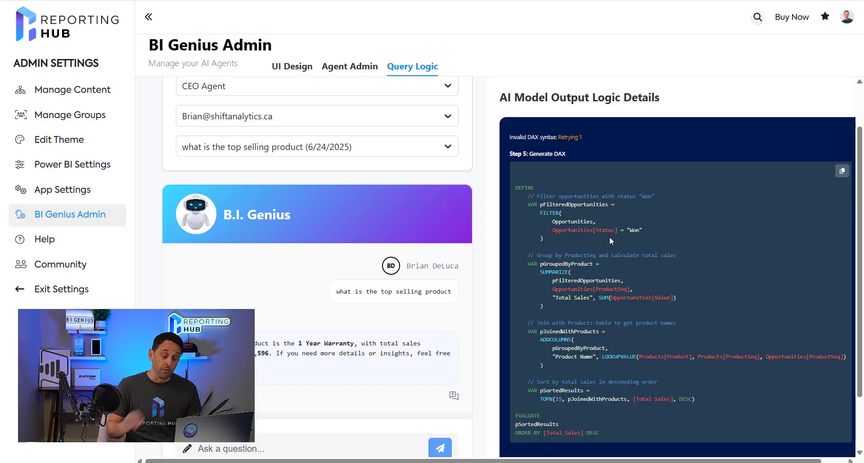
pyautogui.scroll(-3)
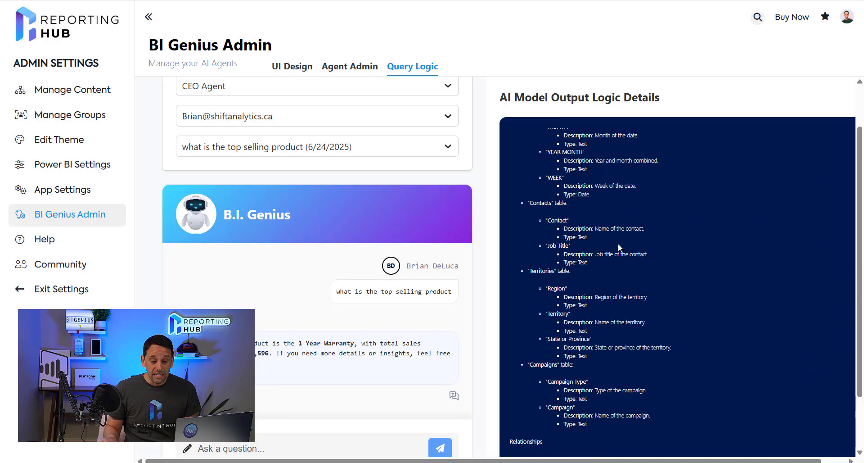
pyautogui.scroll(-3)
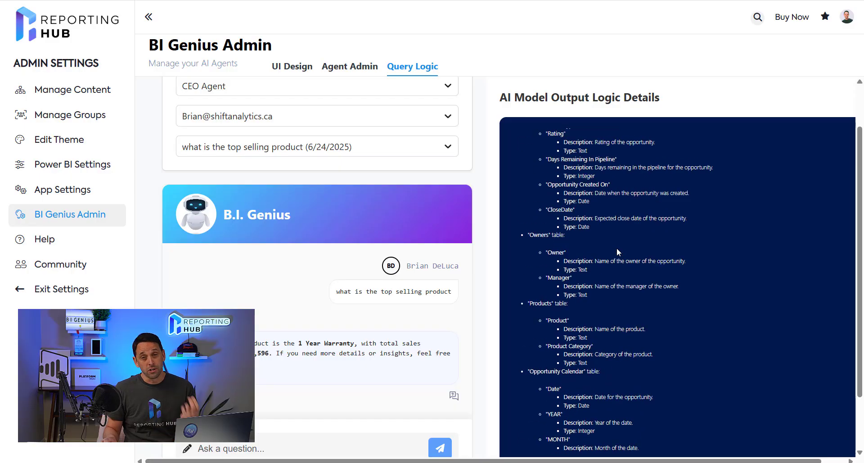